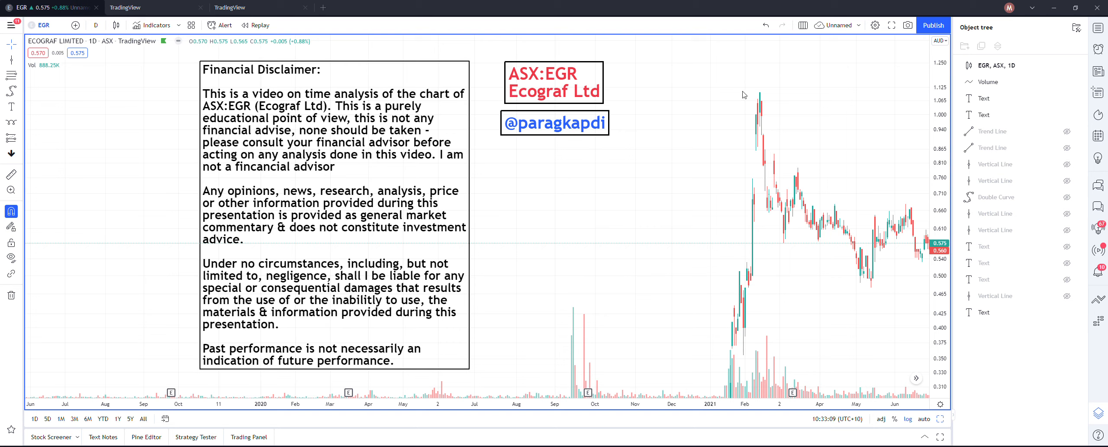
mouse_move(675, 202)
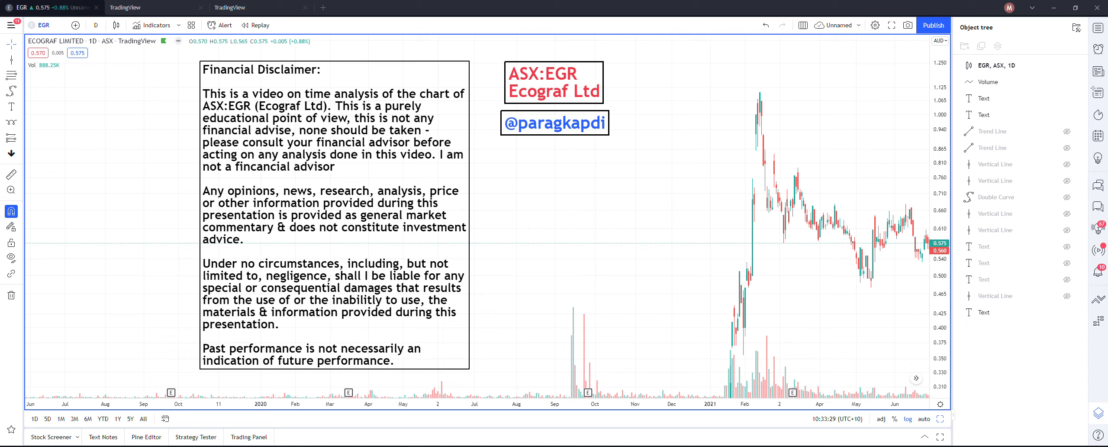
mouse_move(667, 333)
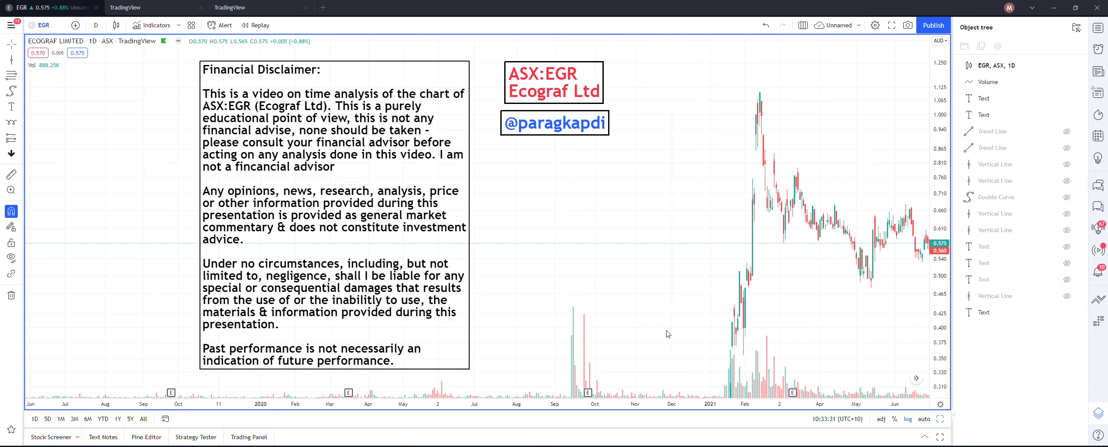
mouse_move(659, 332)
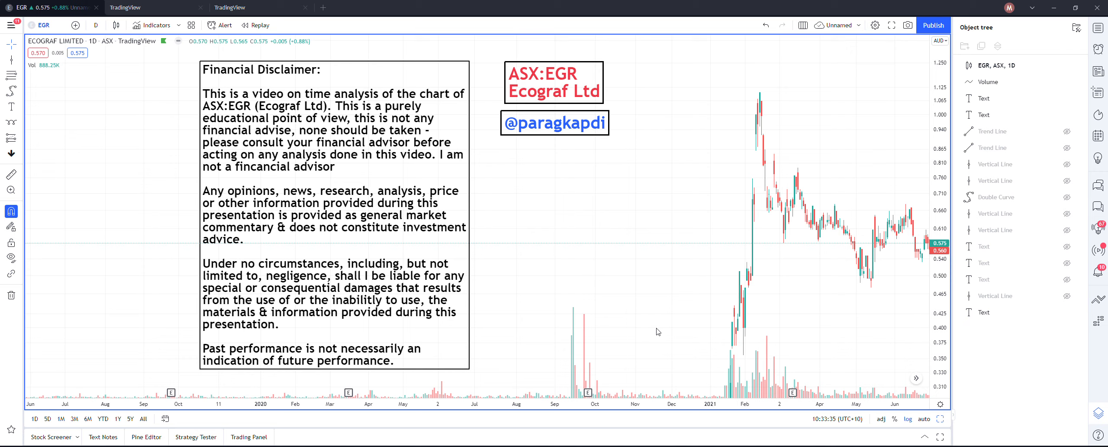
mouse_move(654, 329)
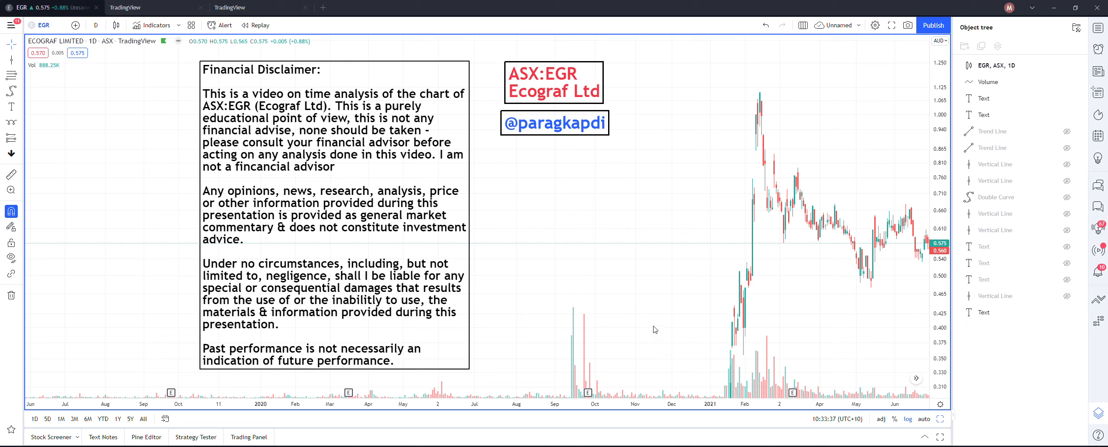
mouse_move(545, 263)
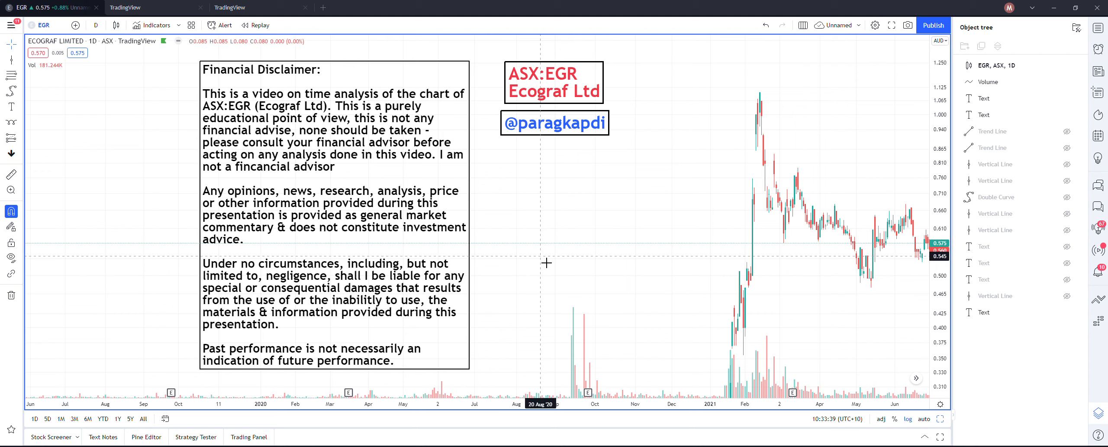
mouse_move(653, 255)
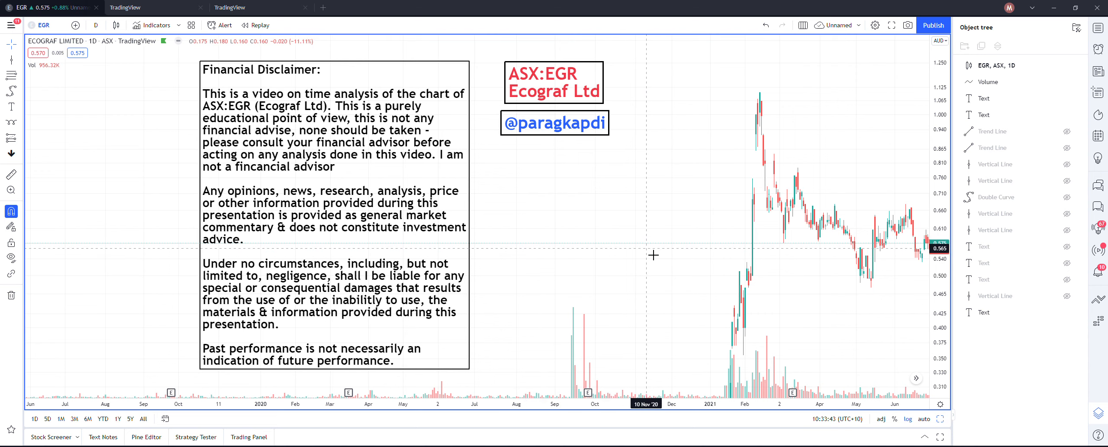
mouse_move(652, 253)
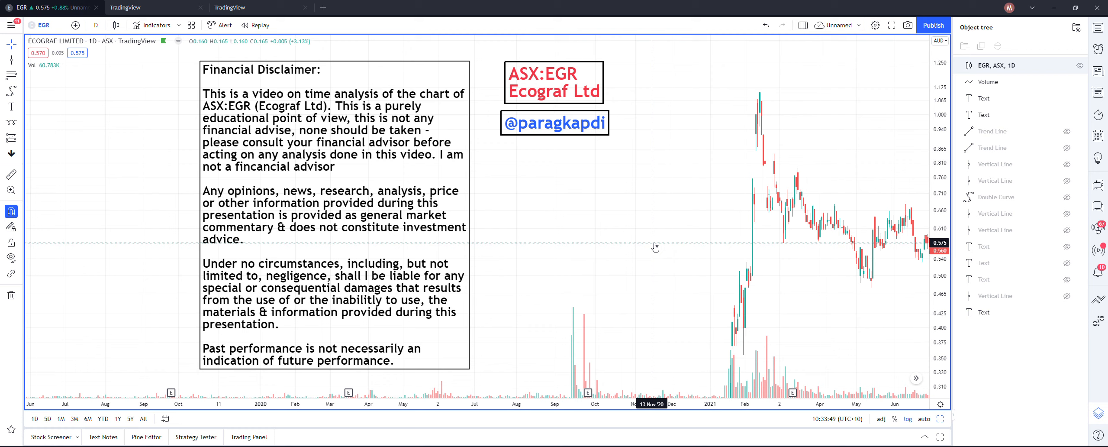
mouse_move(652, 246)
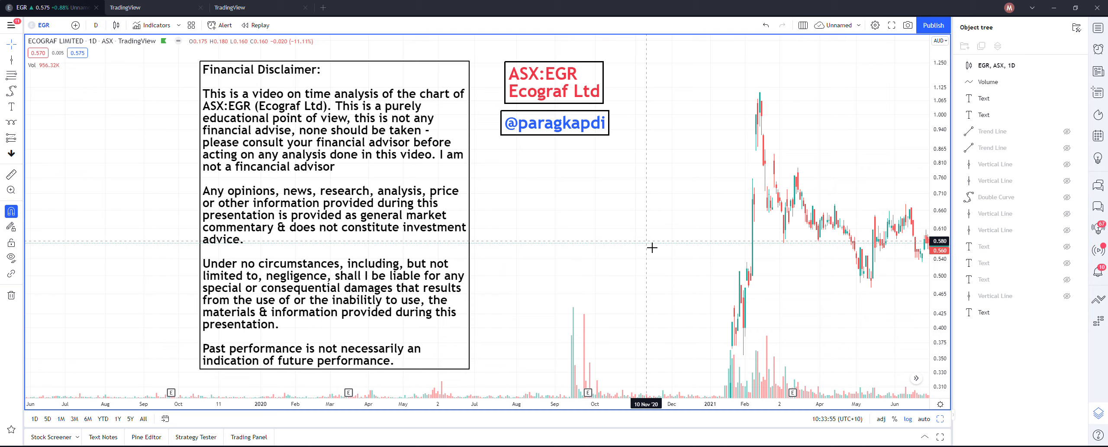
mouse_move(646, 252)
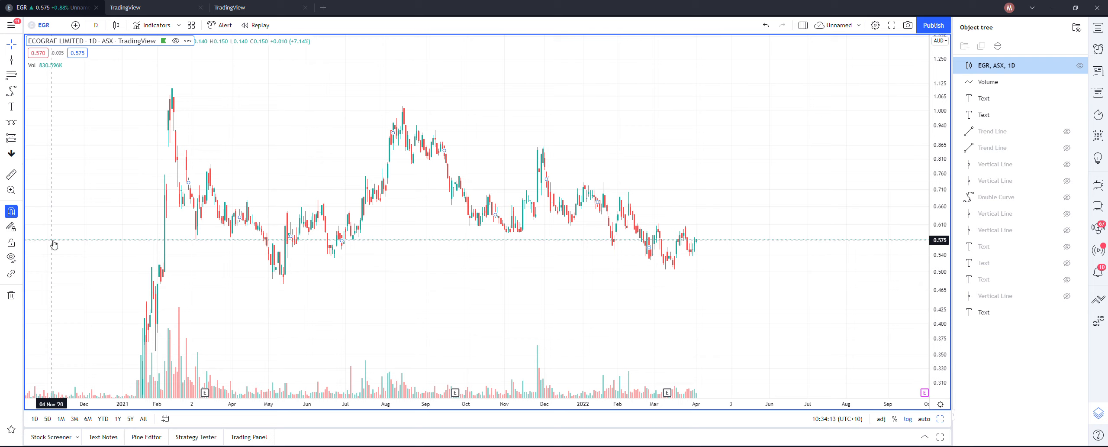
mouse_move(52, 243)
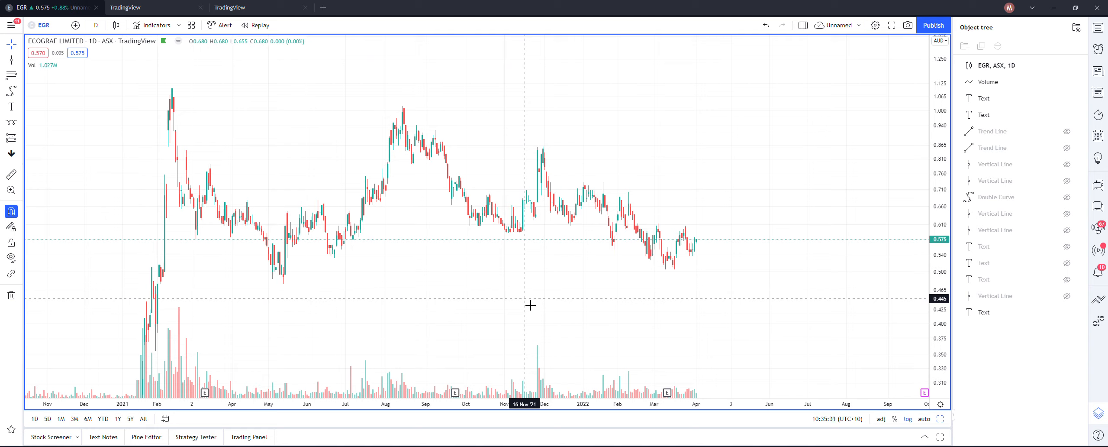
mouse_move(533, 353)
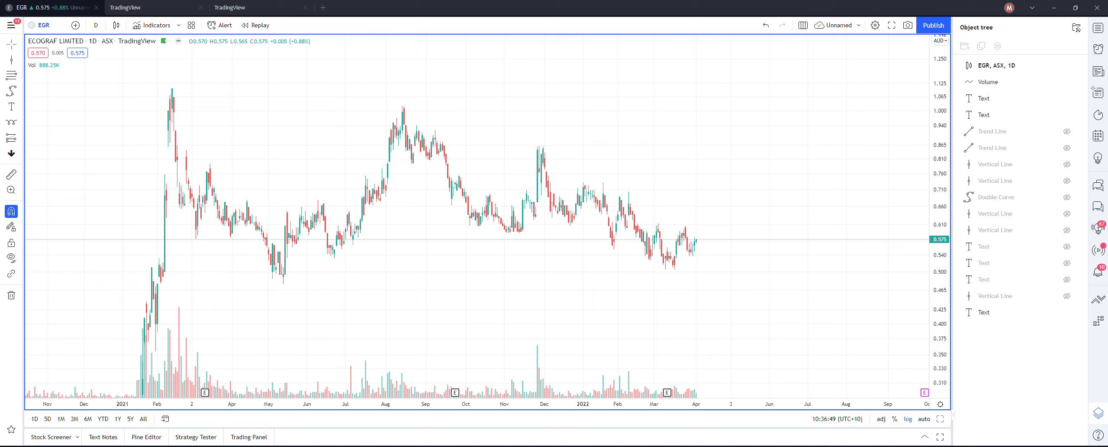
mouse_move(577, 346)
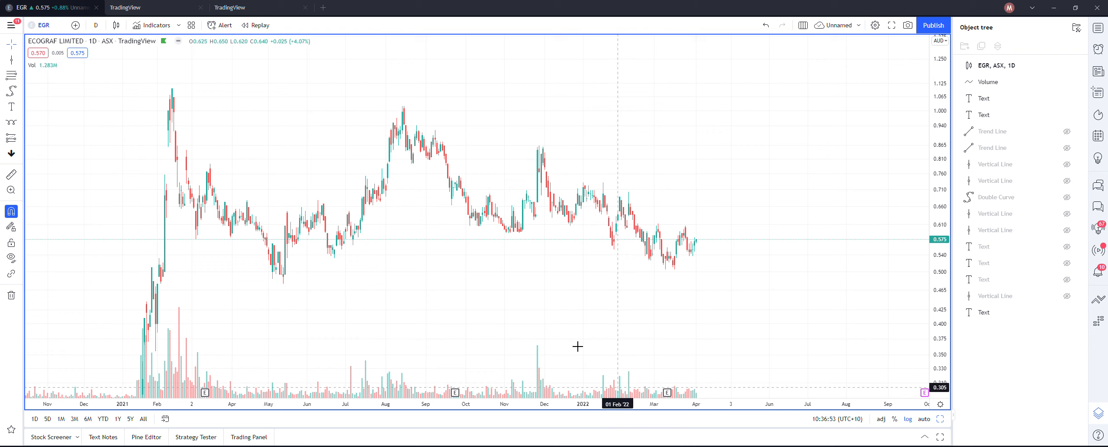
mouse_move(527, 302)
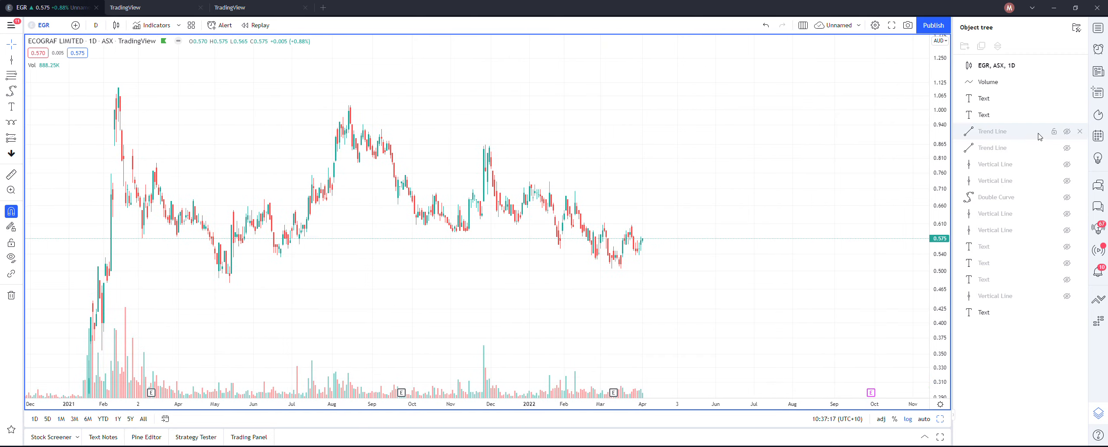
left_click(1067, 130)
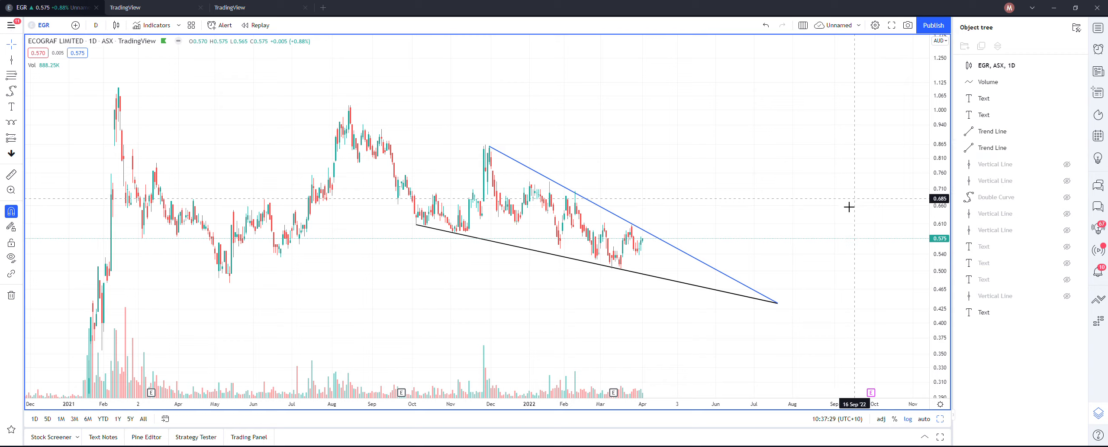
left_click(656, 240)
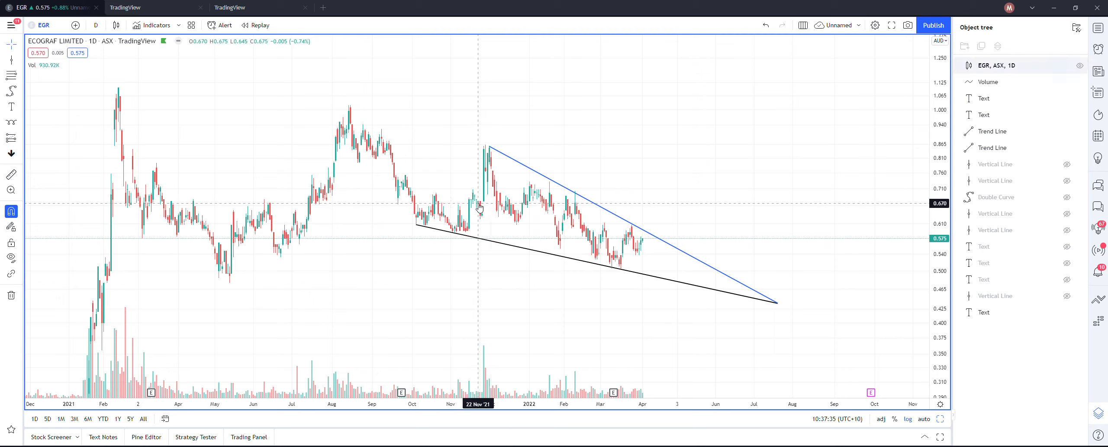
mouse_move(436, 207)
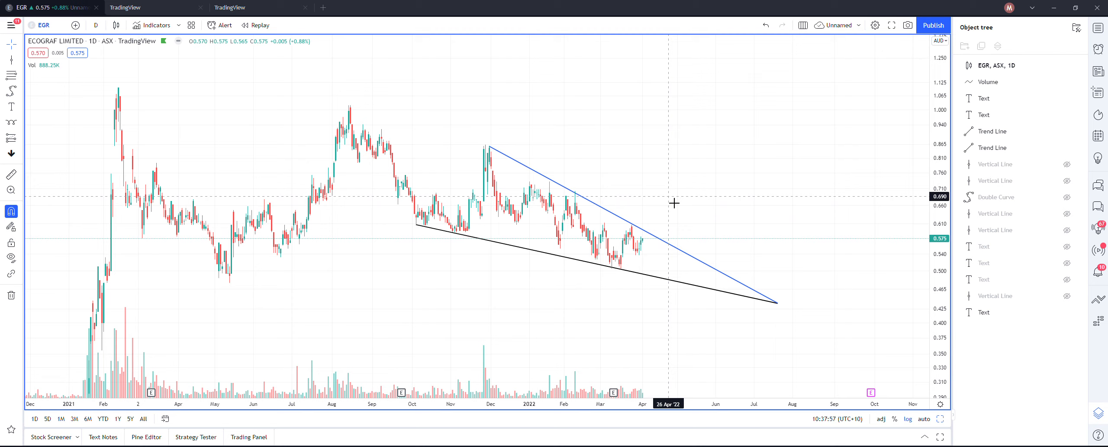
left_click(633, 276)
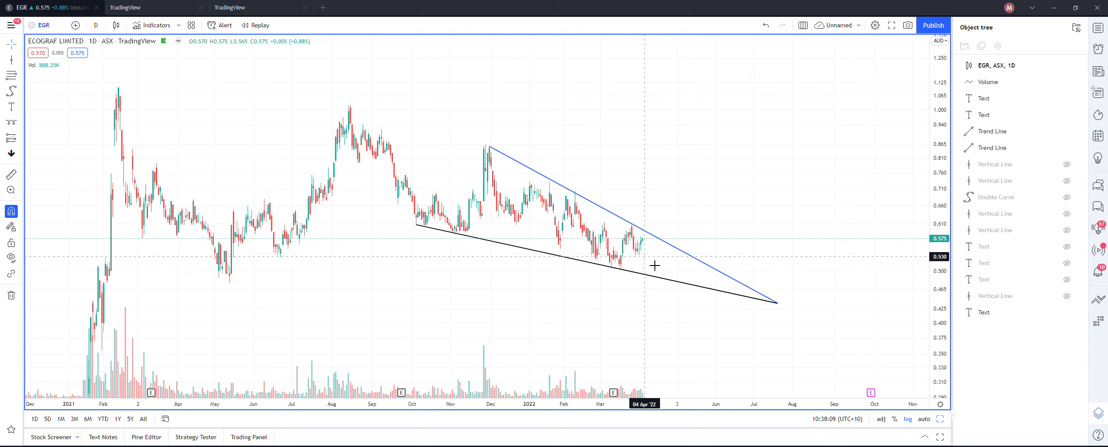
mouse_move(710, 283)
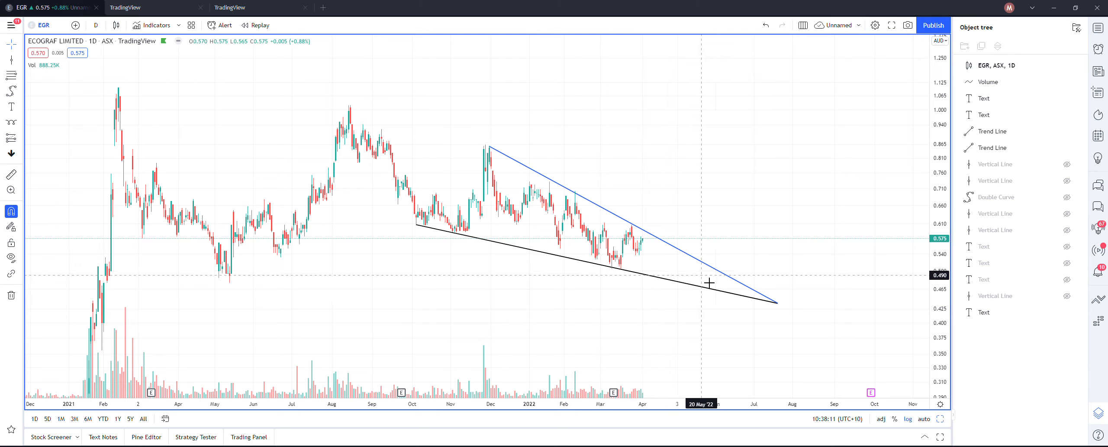
mouse_move(762, 300)
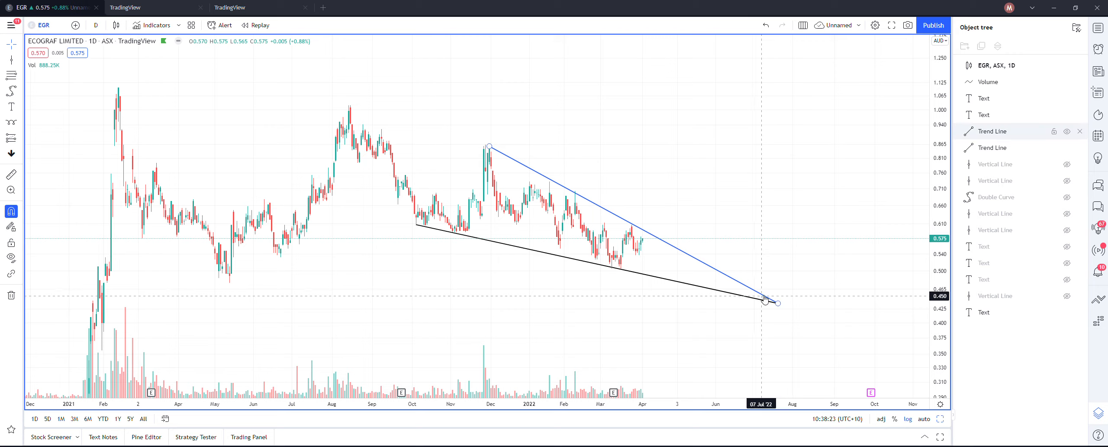
left_click_drag(774, 302, 756, 296)
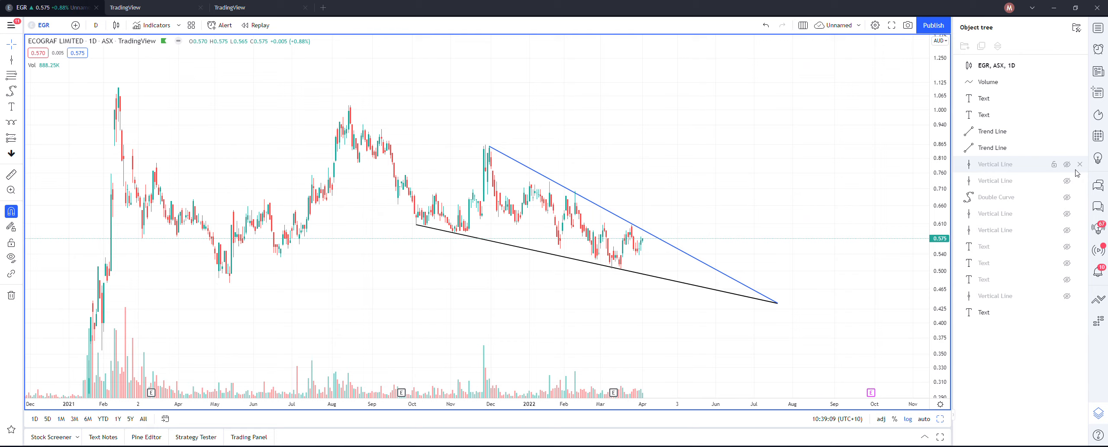
Unhide the first vertical date line marking 4 April 2022 on the wedge.
left_click(1067, 164)
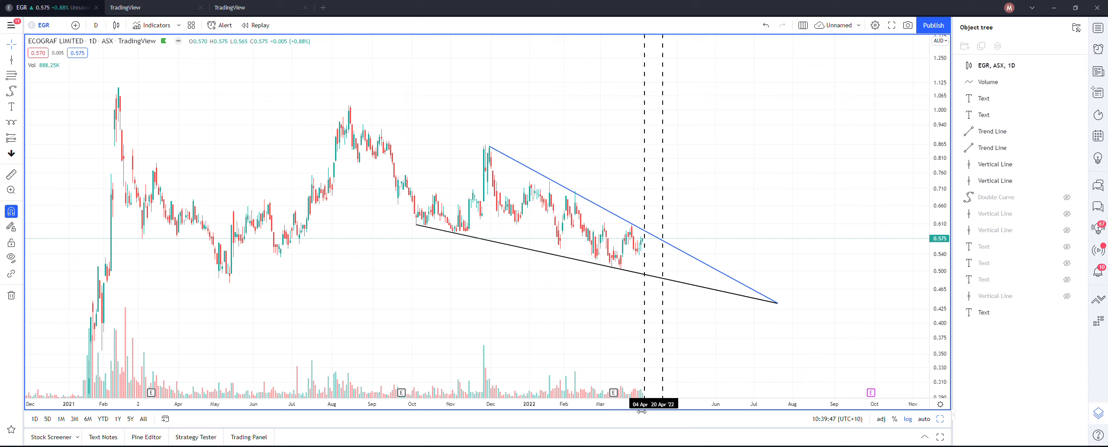
mouse_move(648, 246)
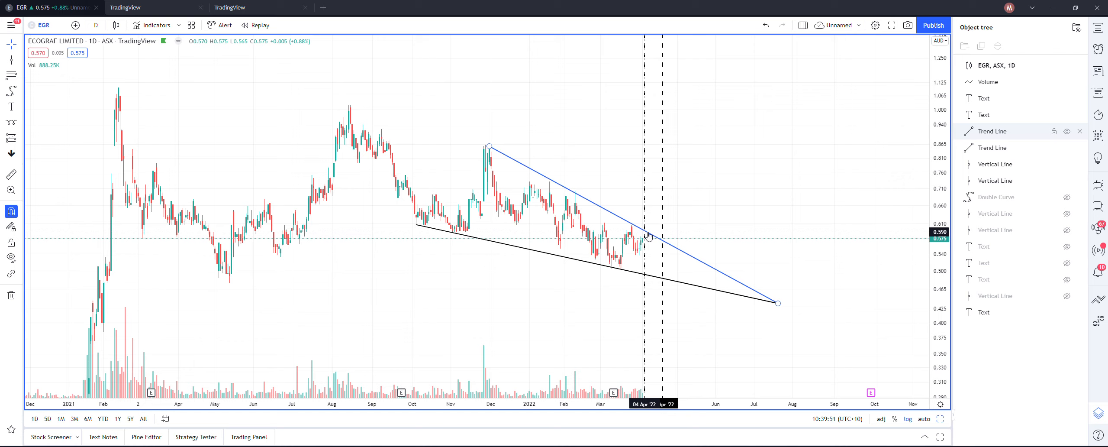
mouse_move(646, 237)
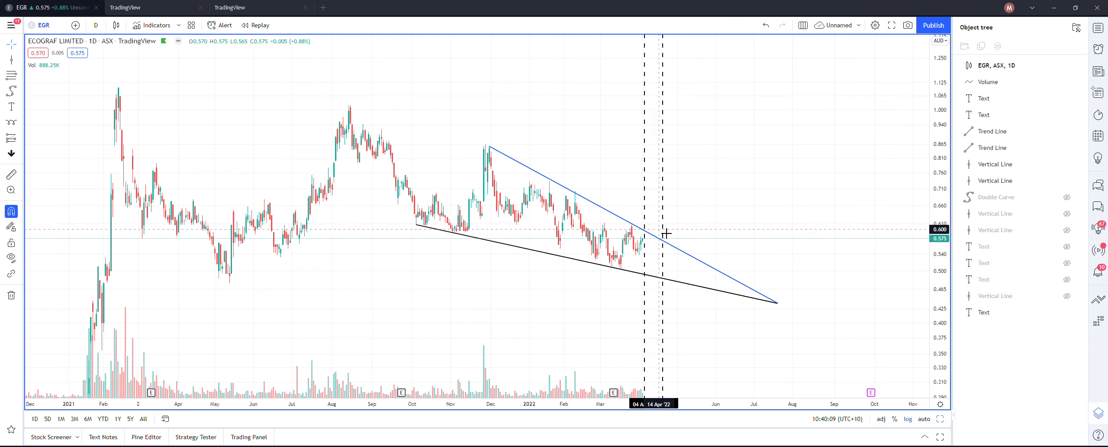
mouse_move(699, 173)
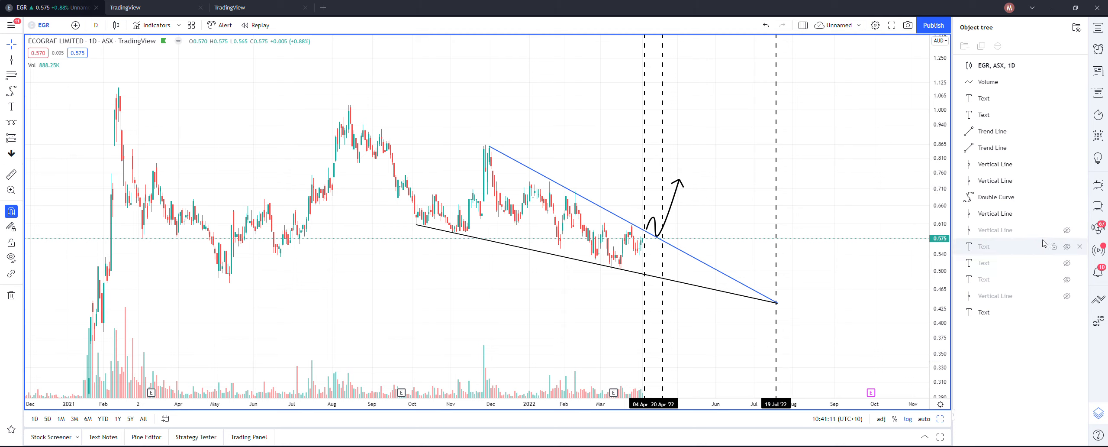
Unhide the August vertical date line and the 'Bull case pre-req' breakout note beside the wedge.
left_click(1067, 245)
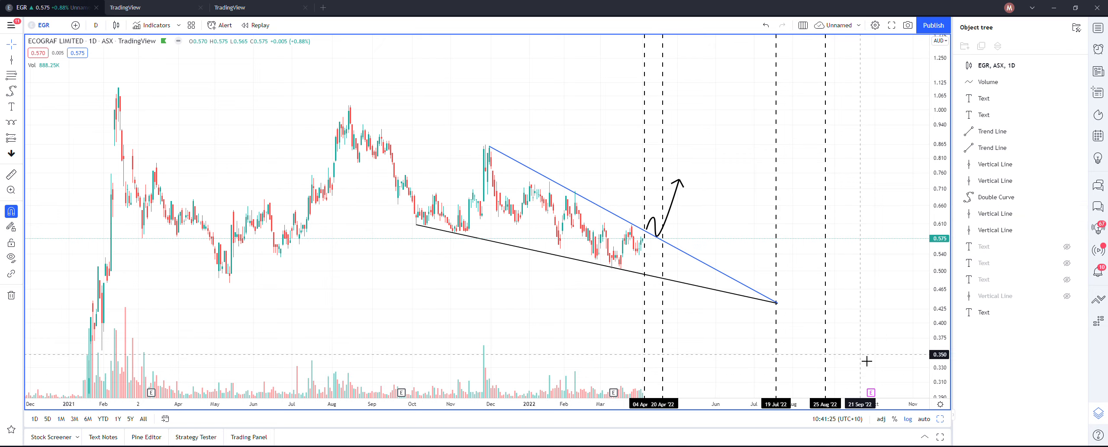
mouse_move(552, 293)
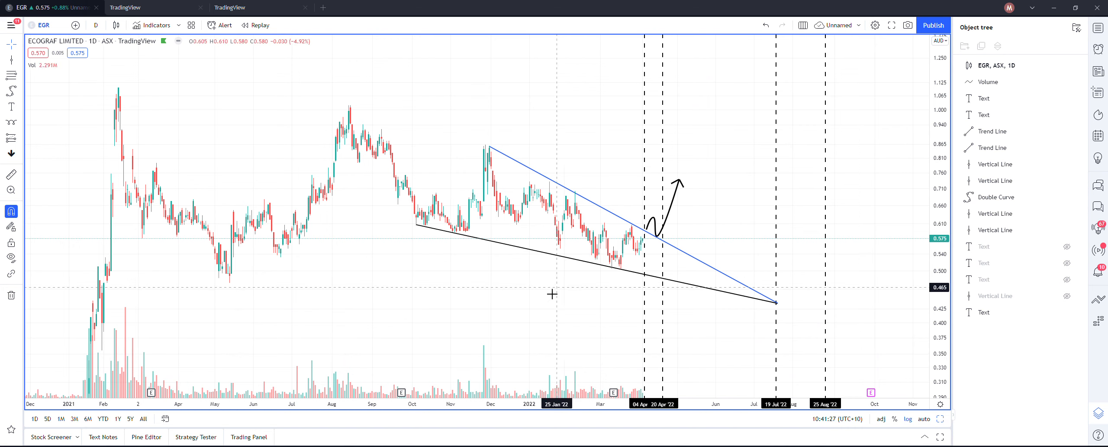
mouse_move(278, 274)
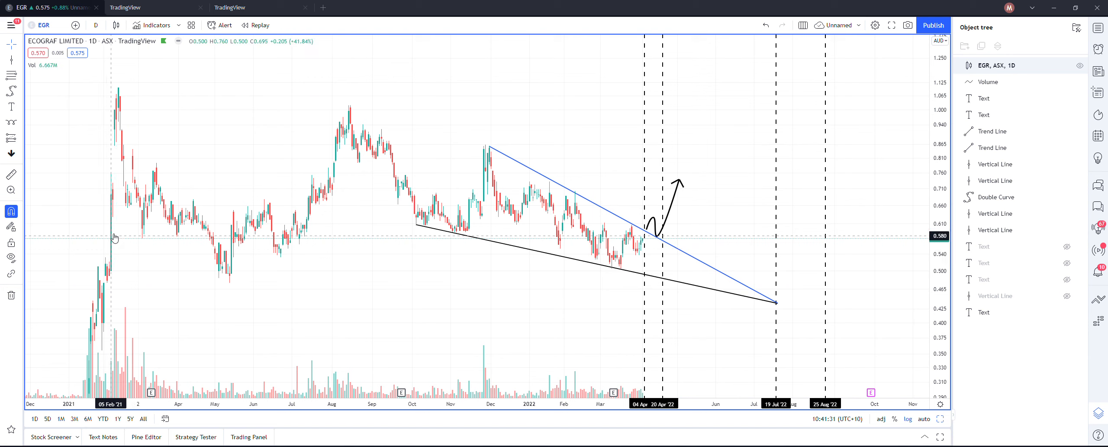
mouse_move(120, 95)
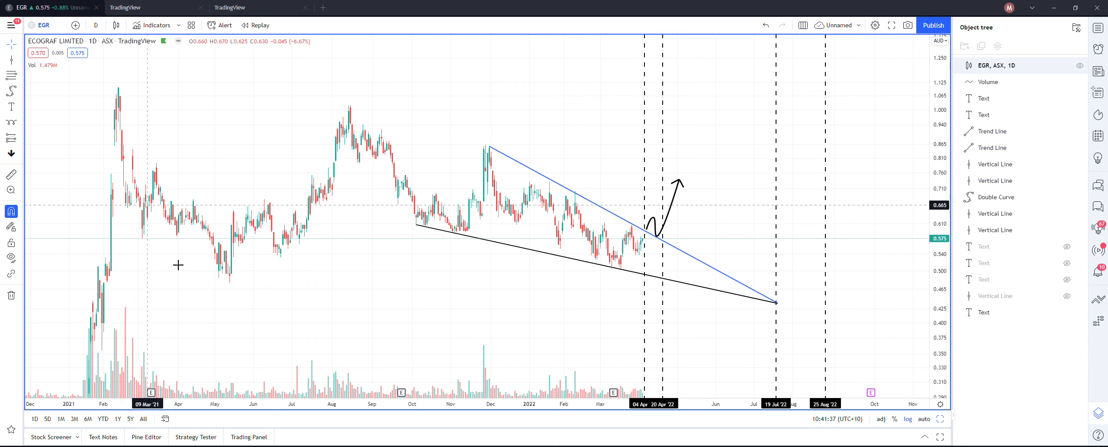
mouse_move(347, 152)
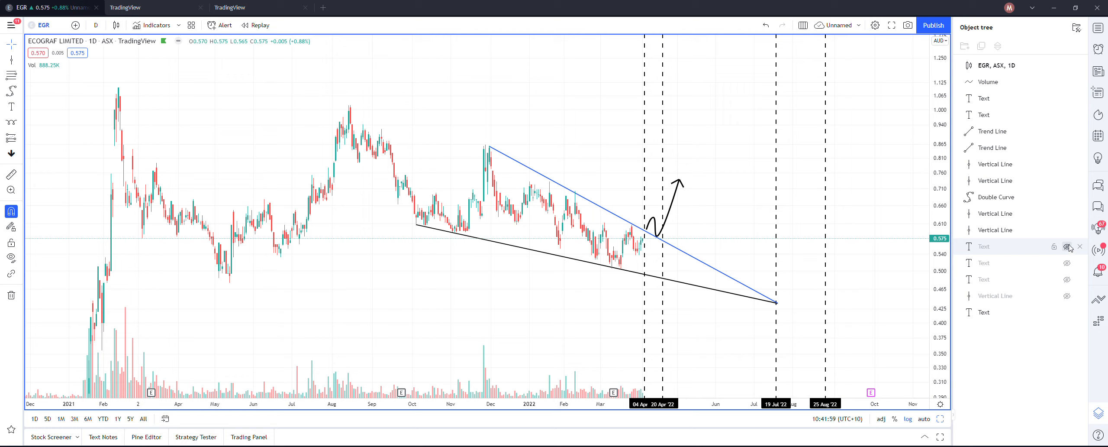
left_click(1067, 247)
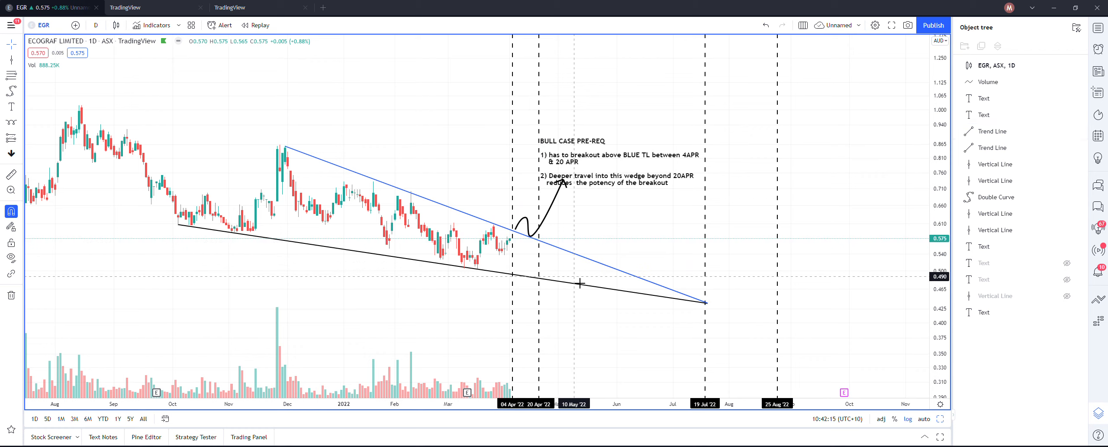
Unhide the 'Bear case scenario' note about breaking below the black line after 20 April.
left_click(618, 182)
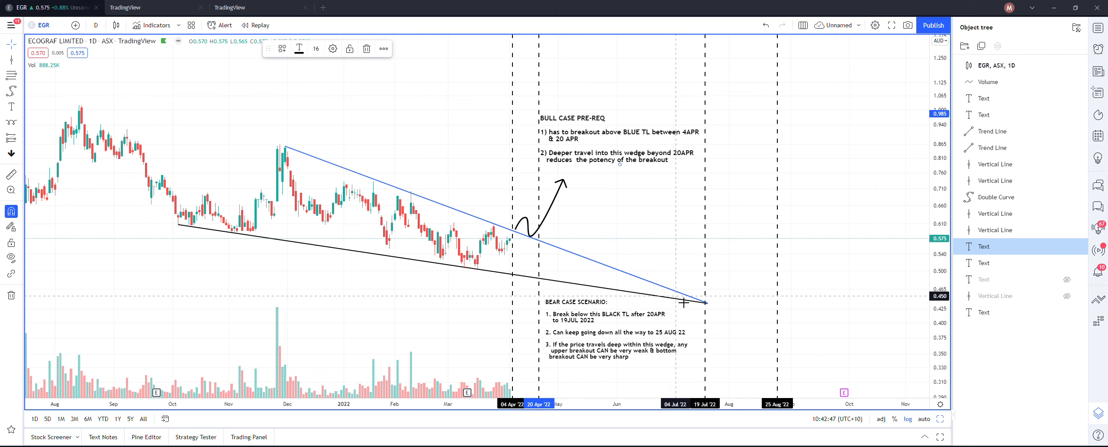
left_click(683, 297)
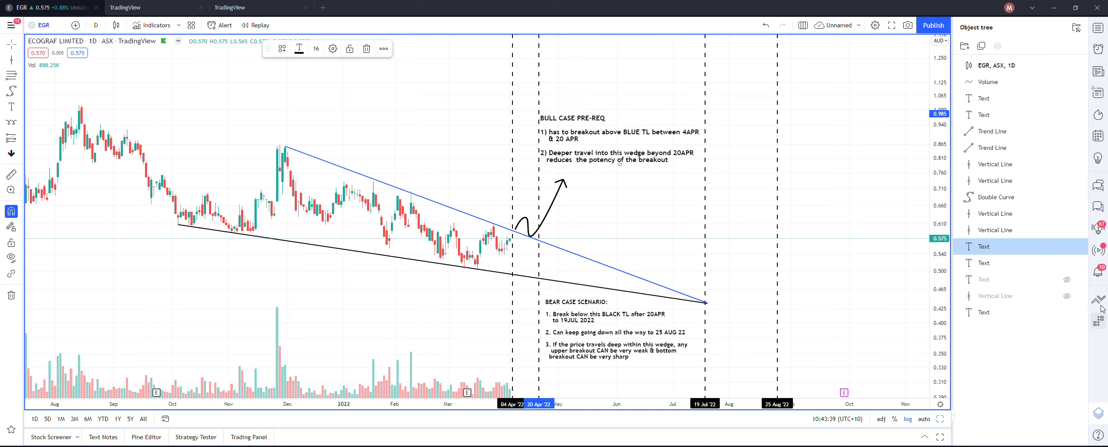
Unhide the red note asking how long the bull run lasts, possibly 19 July–25 August 2022.
left_click(1067, 262)
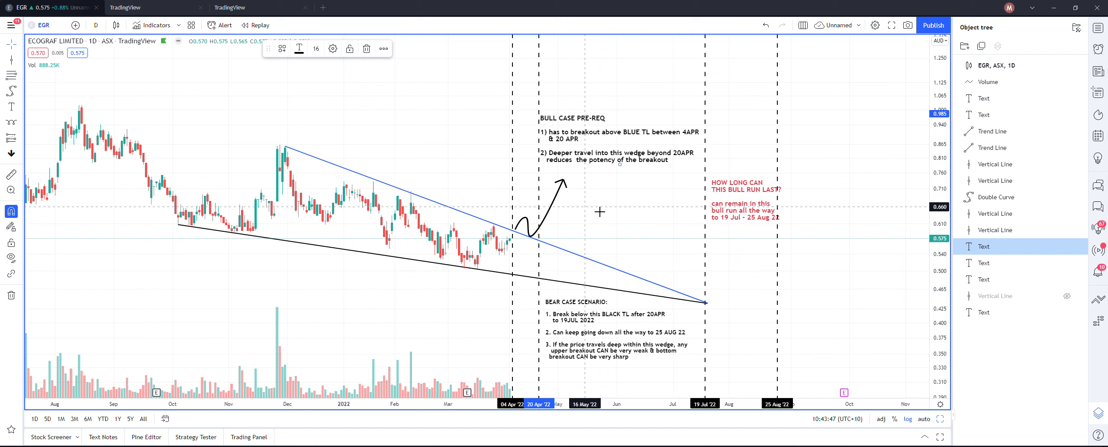
mouse_move(745, 256)
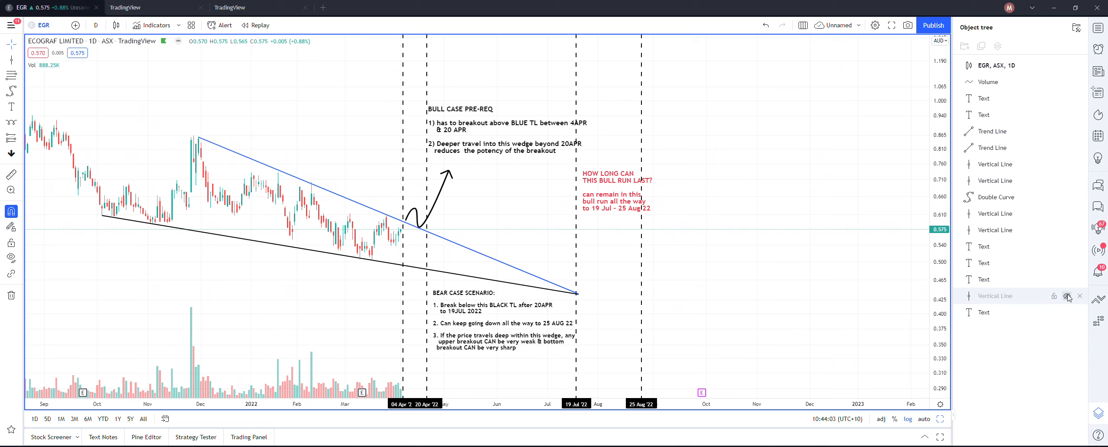
Unhide the 14 December 2022 vertical line and pan the chart to later dates.
left_click(836, 387)
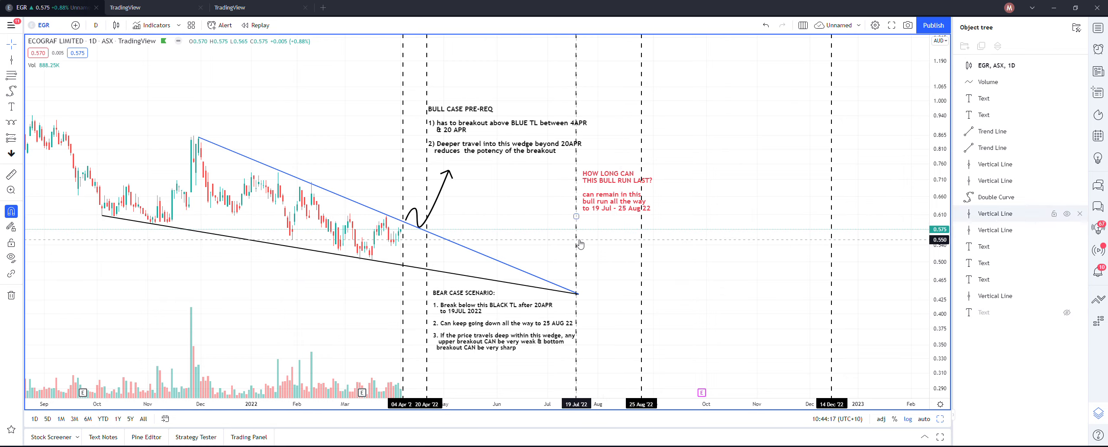
left_click_drag(574, 243, 562, 243)
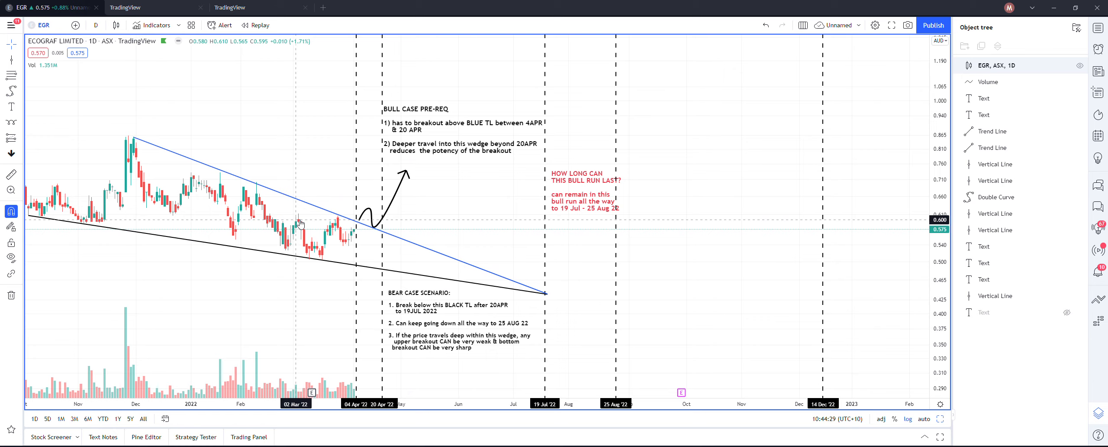
mouse_move(318, 225)
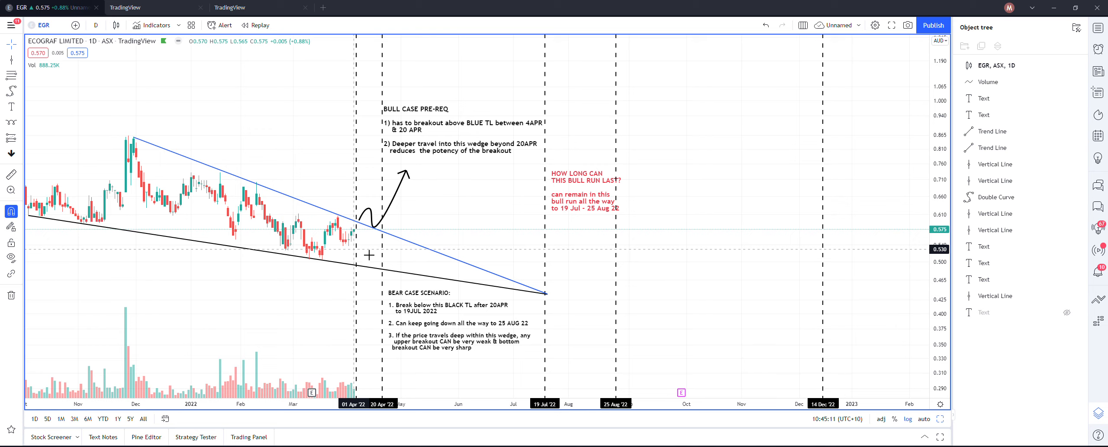
mouse_move(395, 259)
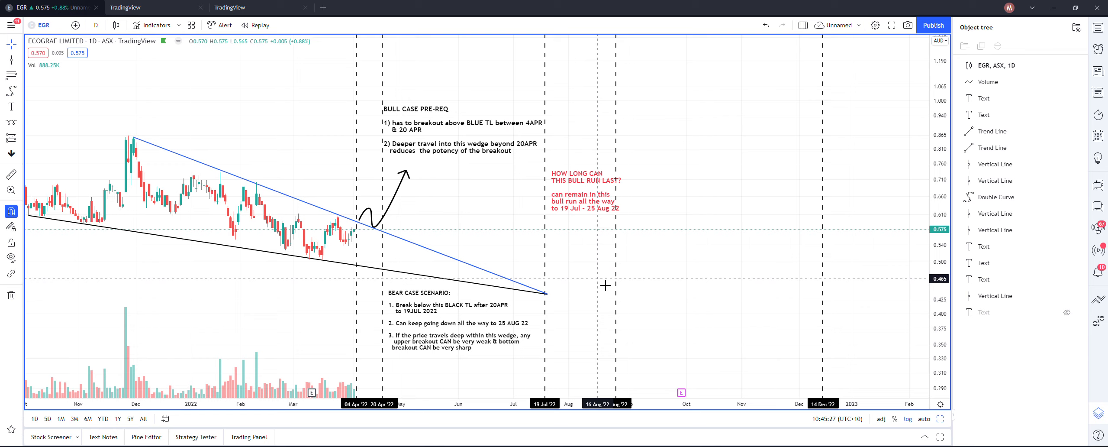
mouse_move(612, 288)
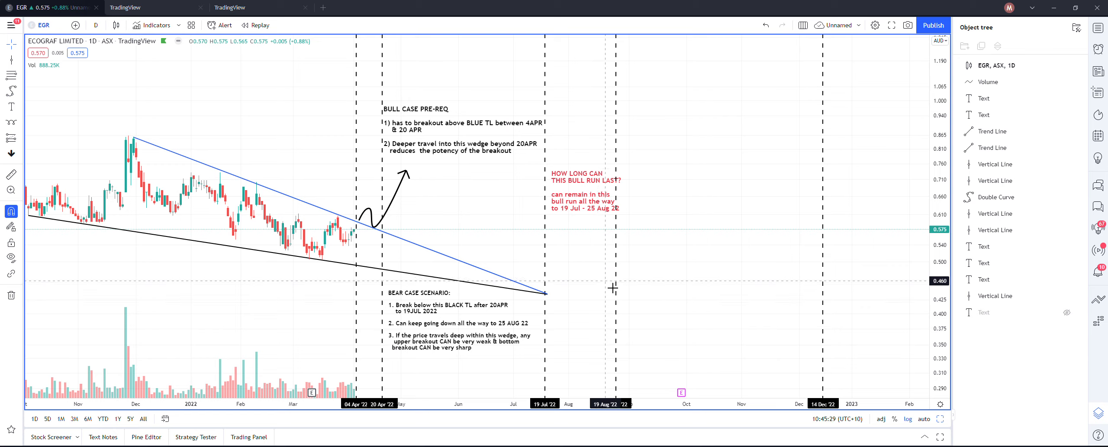